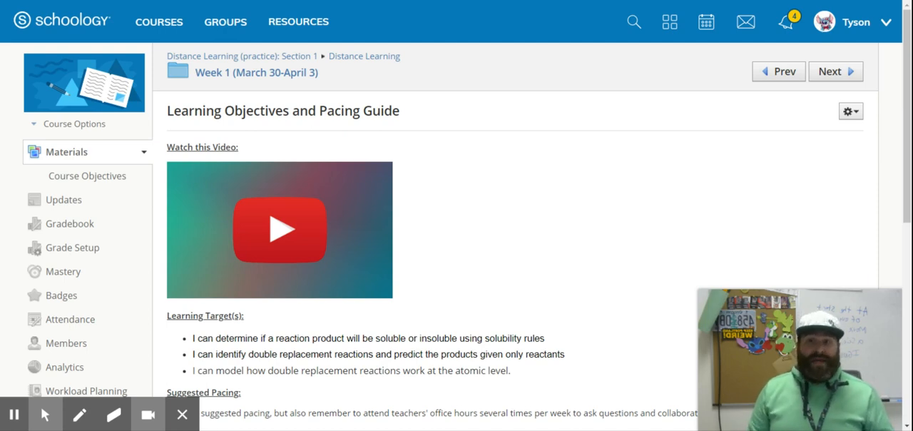
scroll(down, 3)
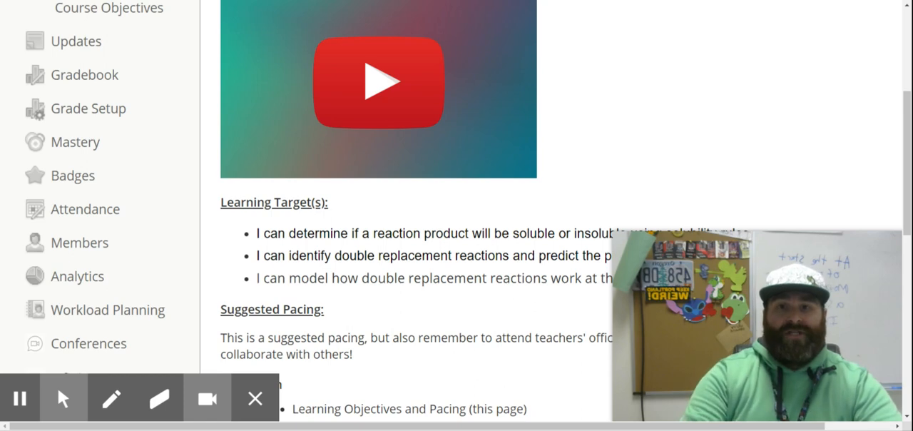
scroll(down, 3)
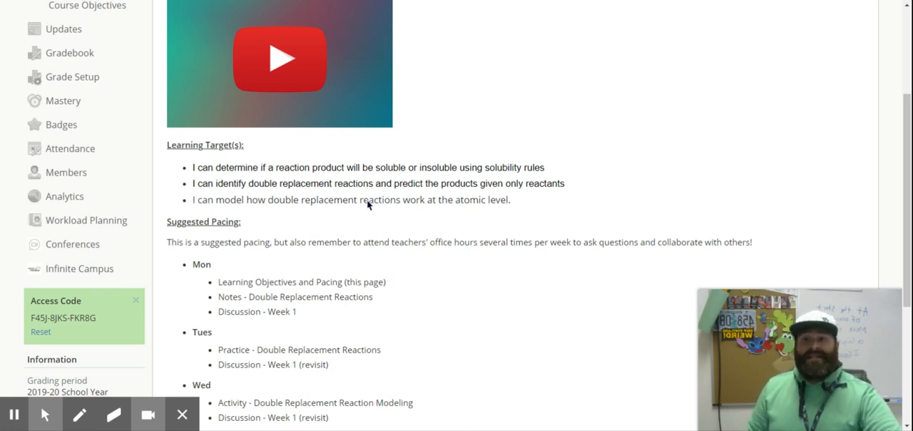
scroll(down, 3)
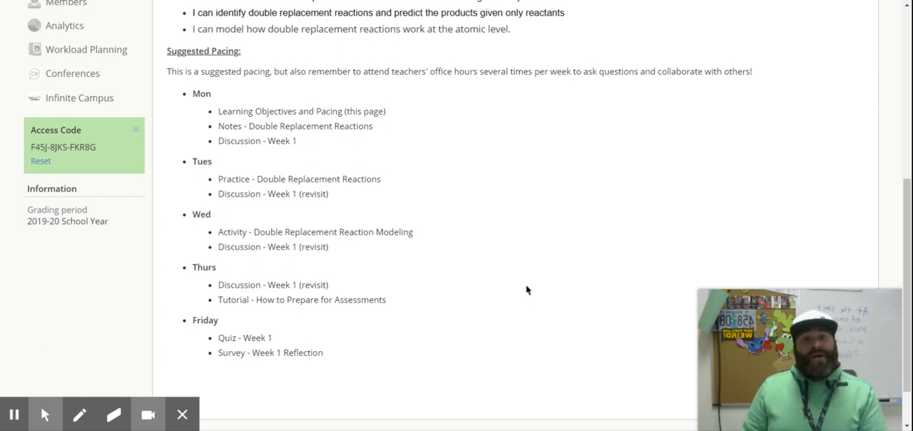
mouse_move(877, 277)
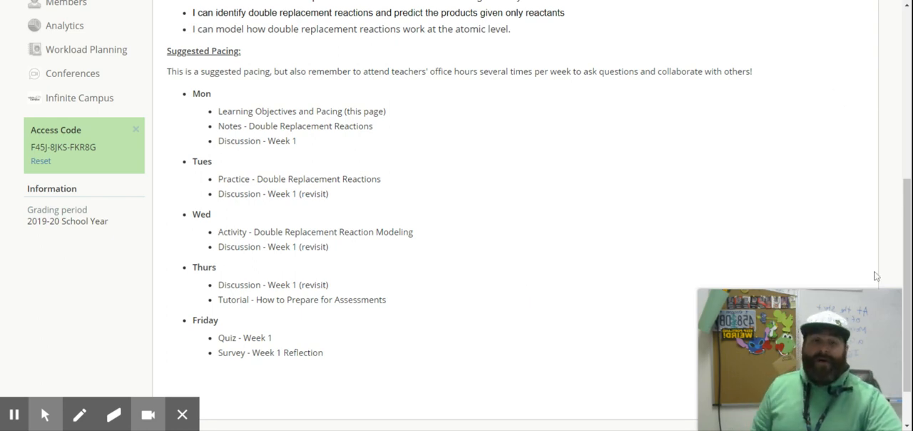